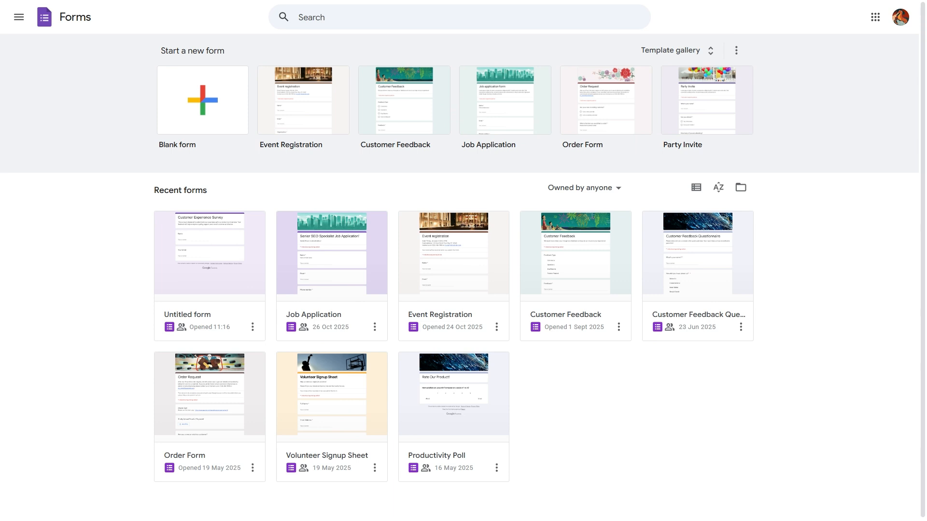
{"action": "mouse_move", "coordinate": [836, 321]}
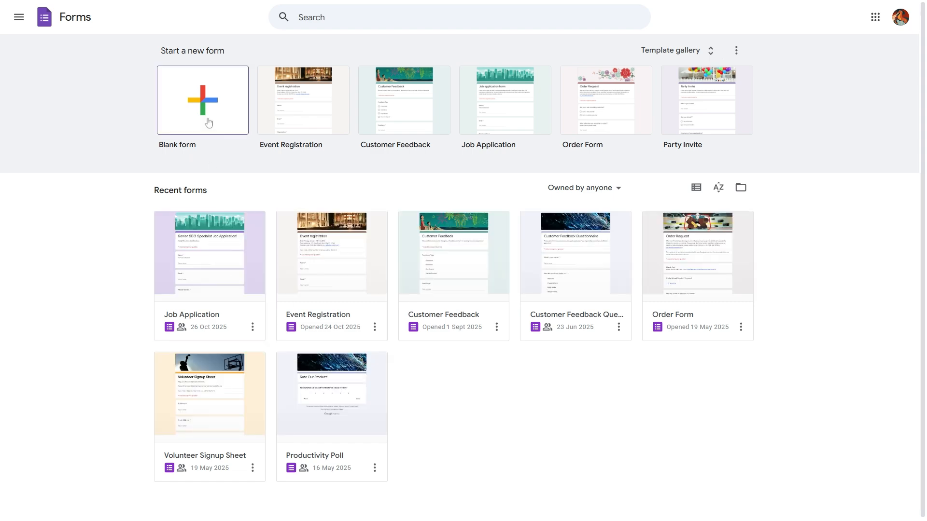
Step: Create a blank form titled 'Customer Experience Survey' describing understanding customers' product and service experience
{"action": "left_click", "coordinate": [670, 50]}
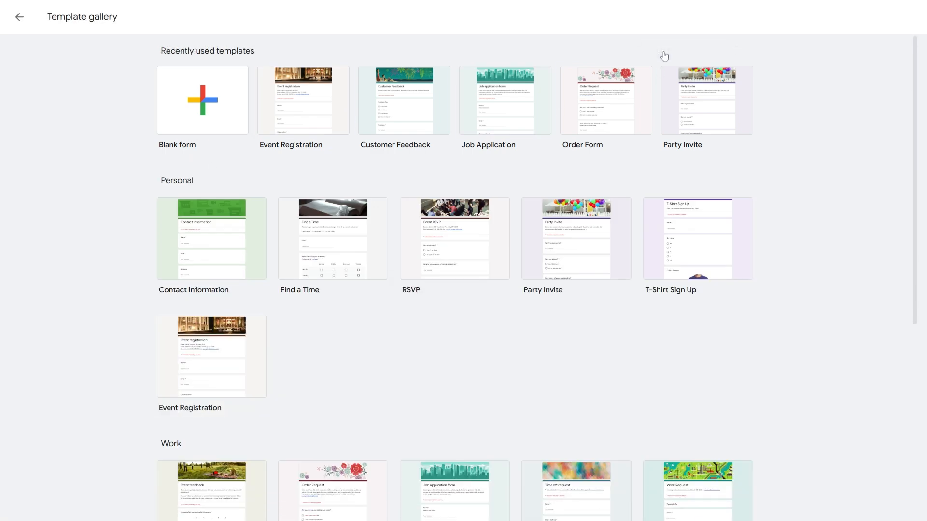
{"action": "left_click", "coordinate": [203, 100]}
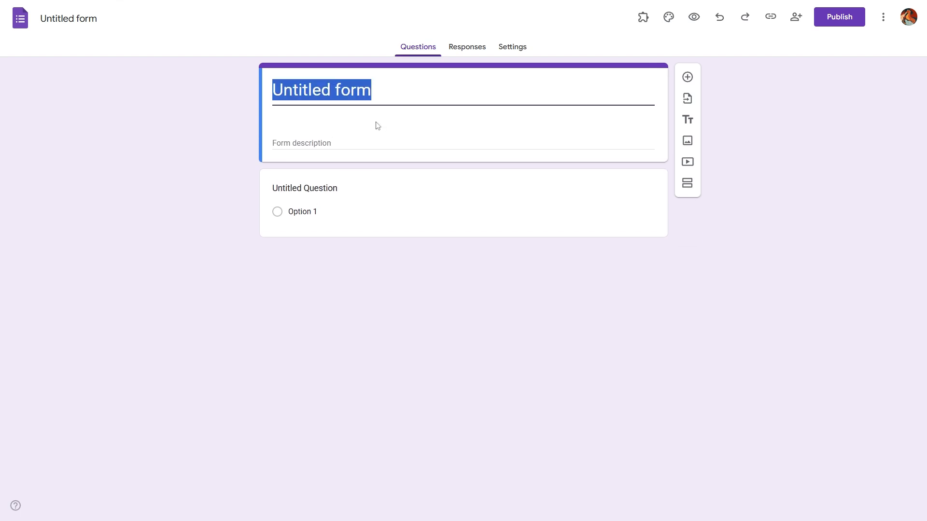
{"action": "type", "text": "Customer Experience Survey"}
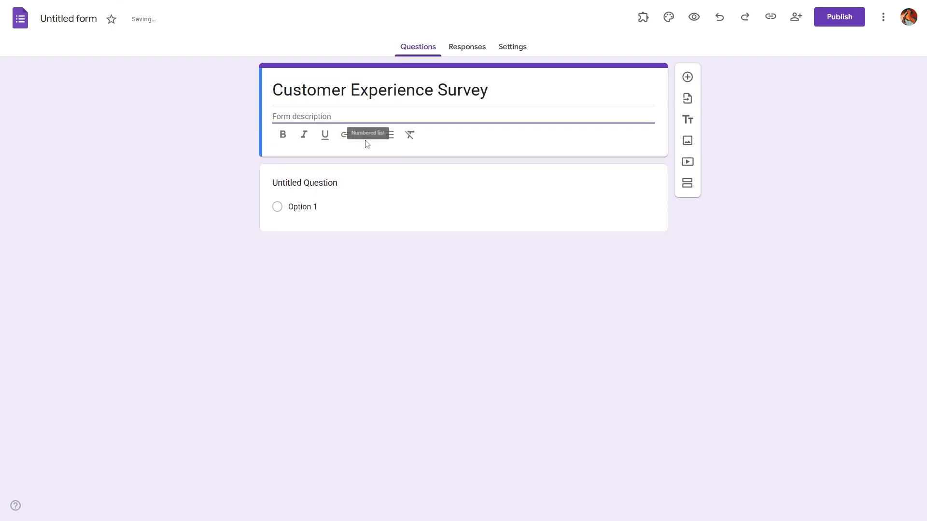
{"action": "type", "text": "This survey is designed to understand your experience with our products and services. Your feedback will help us improve quality, support, and overall customer satisfaction."}
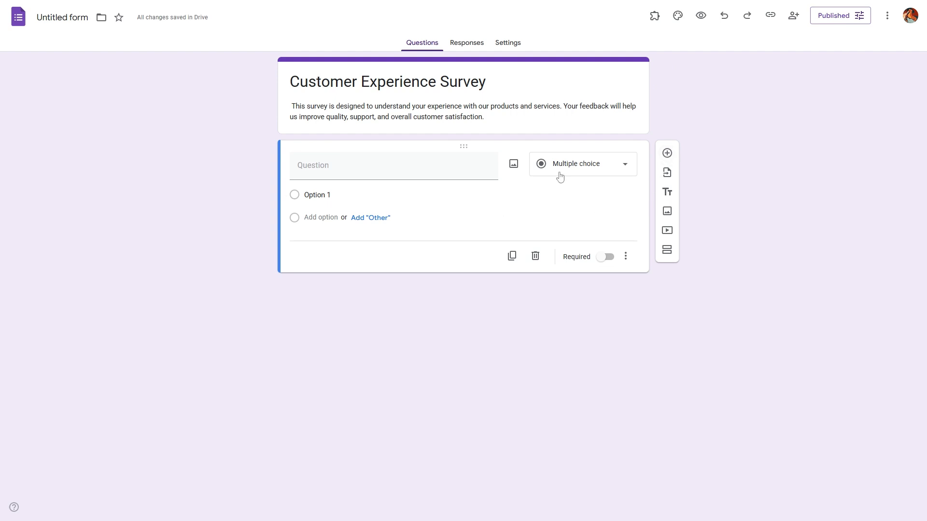
Step: Turn the question into a multiple-choice grid with three statement rows on product, website and support
{"action": "left_click", "coordinate": [581, 163]}
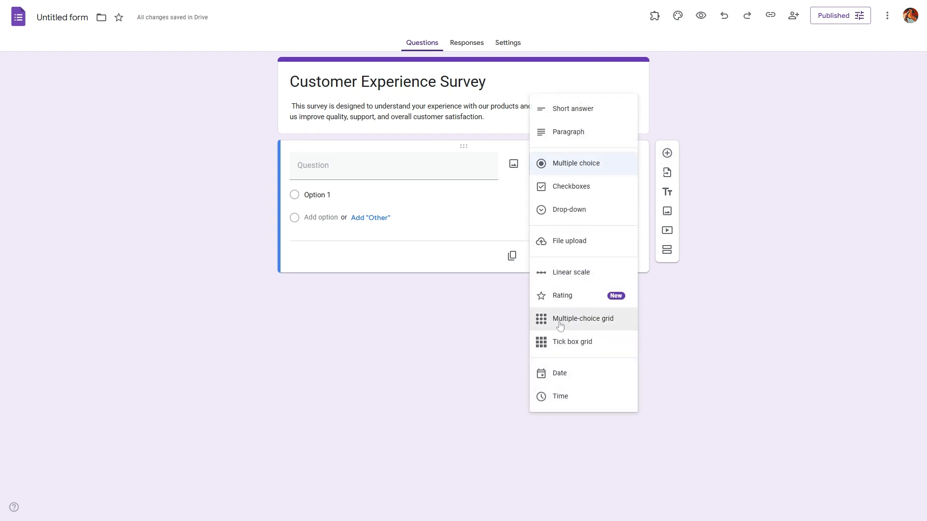
{"action": "left_click", "coordinate": [582, 318]}
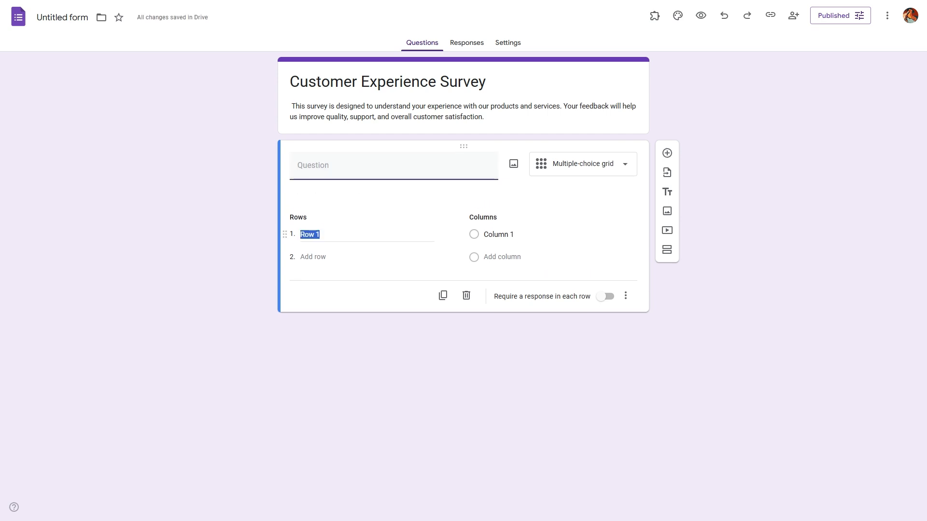
{"action": "type", "text": "The product meets my expectations"}
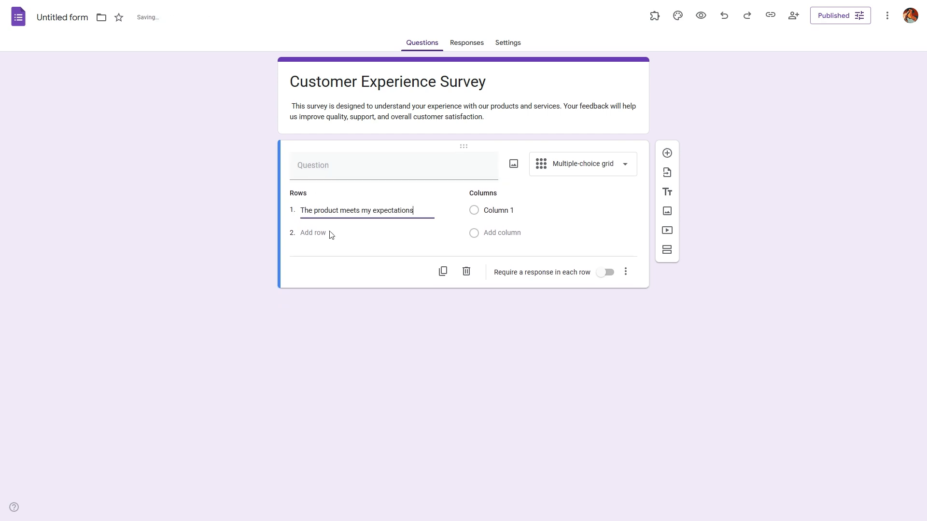
{"action": "mouse_move", "coordinate": [498, 210]}
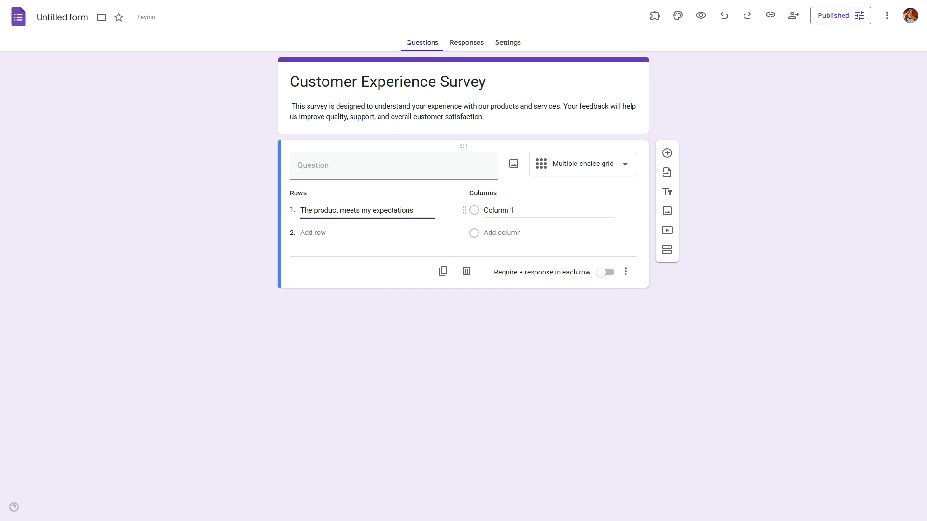
{"action": "left_click", "coordinate": [312, 232]}
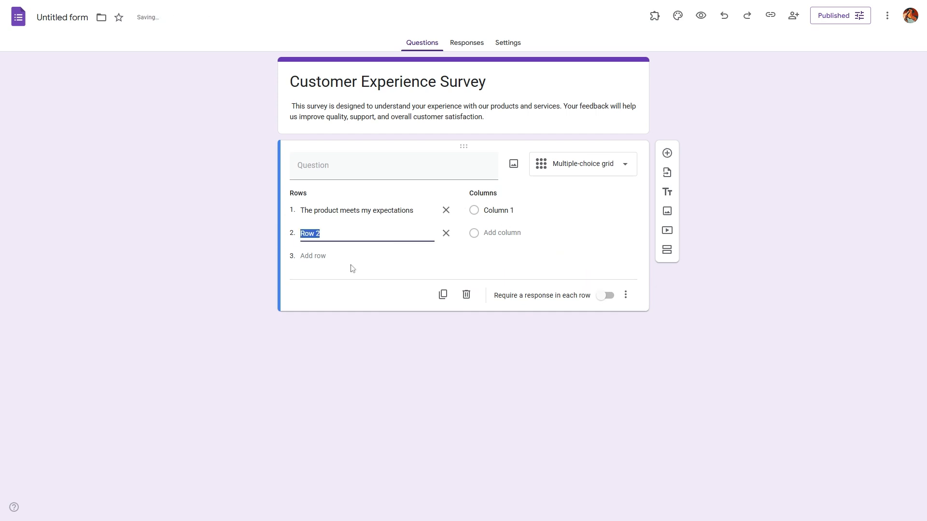
{"action": "type", "text": "The website is easy to navigate"}
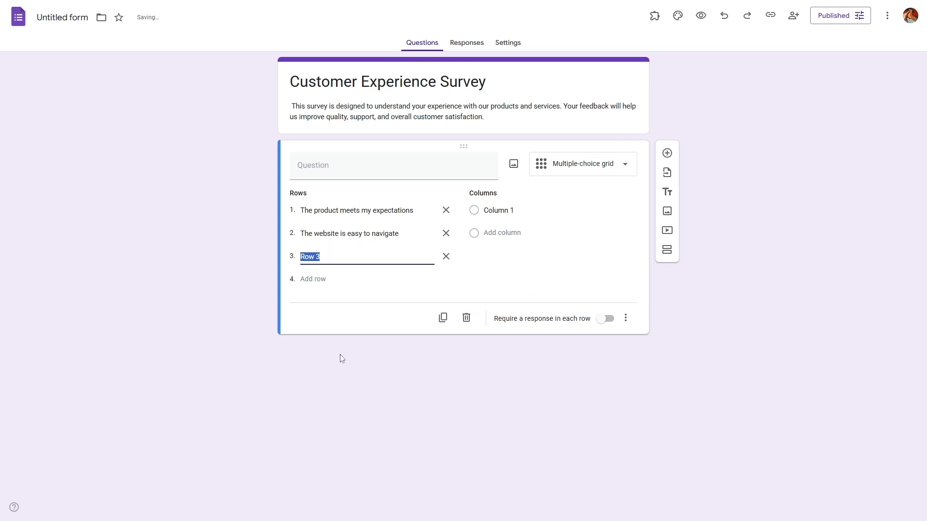
{"action": "type", "text": "Customer support was responsive"}
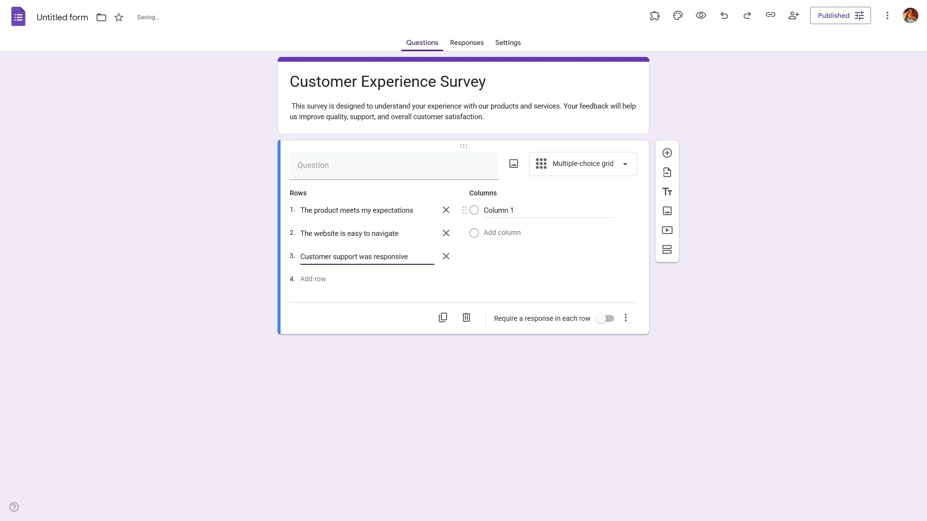
Step: Add grid columns '1 - Very Poor' through '4 - Good' and '5 - Excellent'
{"action": "type", "text": "1 - Very Poor"}
{"action": "type", "text": "3 - Fair"}
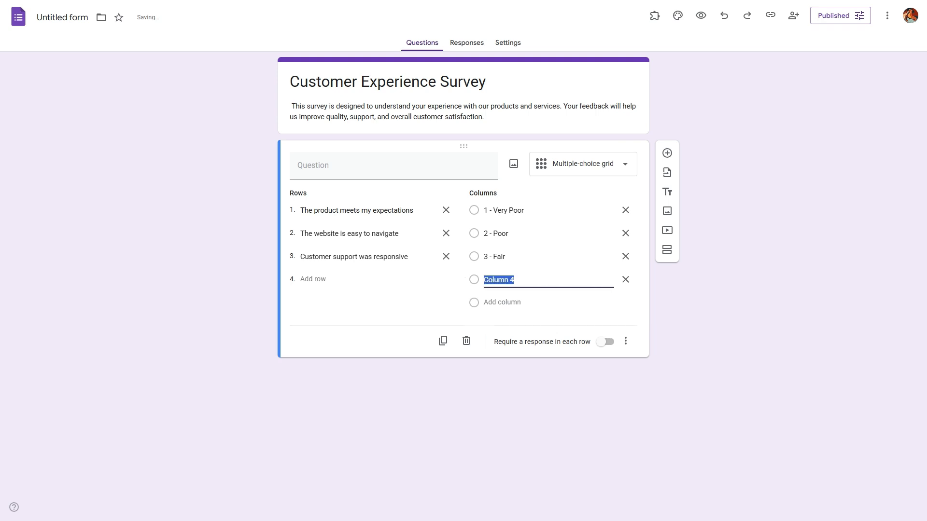
{"action": "type", "text": "4 - Good"}
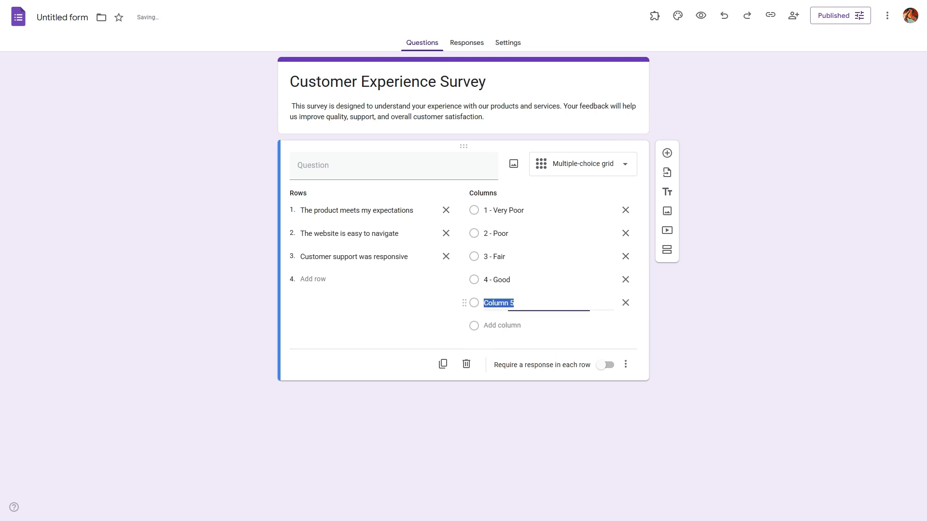
{"action": "type", "text": "5 - Excellent"}
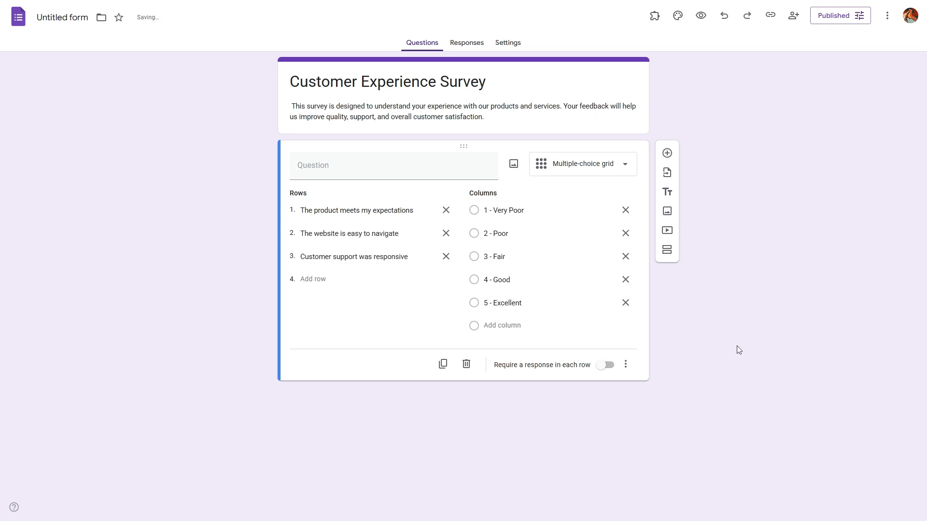
{"action": "left_click", "coordinate": [701, 15]}
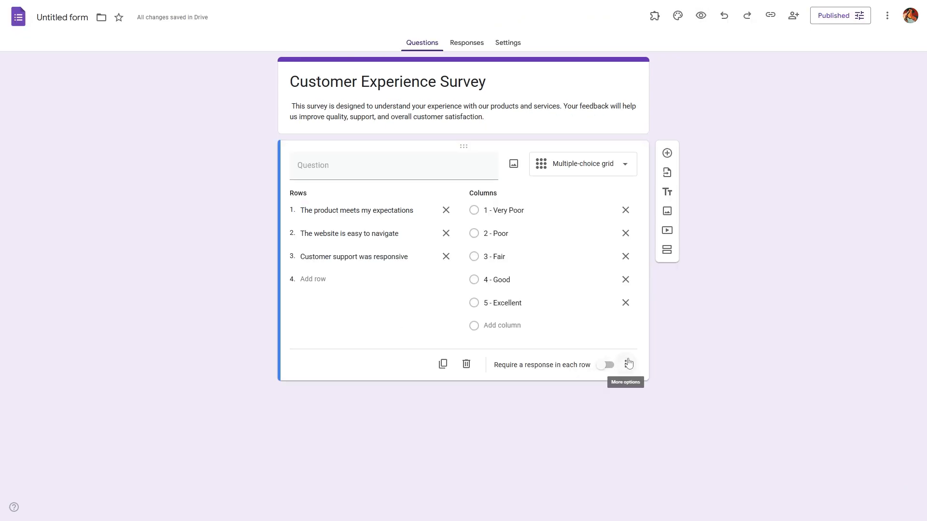
{"action": "left_click", "coordinate": [605, 364]}
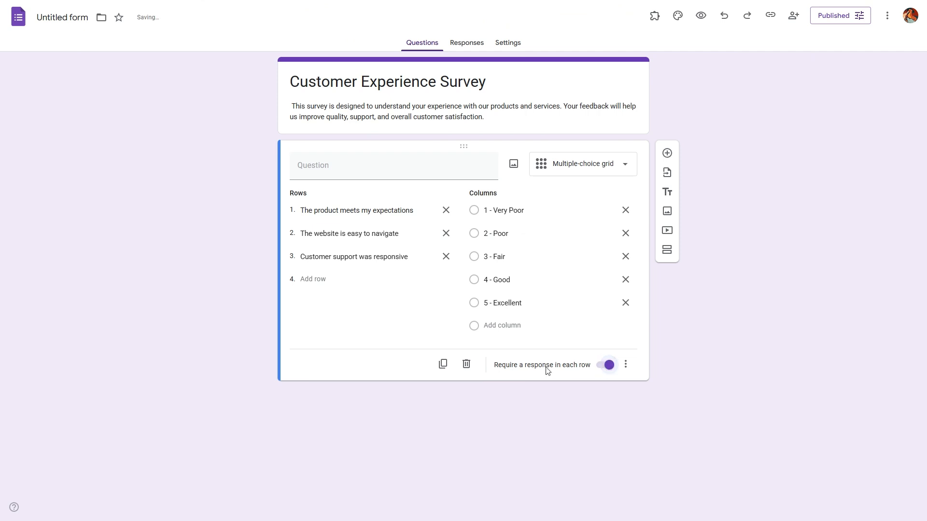
{"action": "mouse_move", "coordinate": [582, 364]}
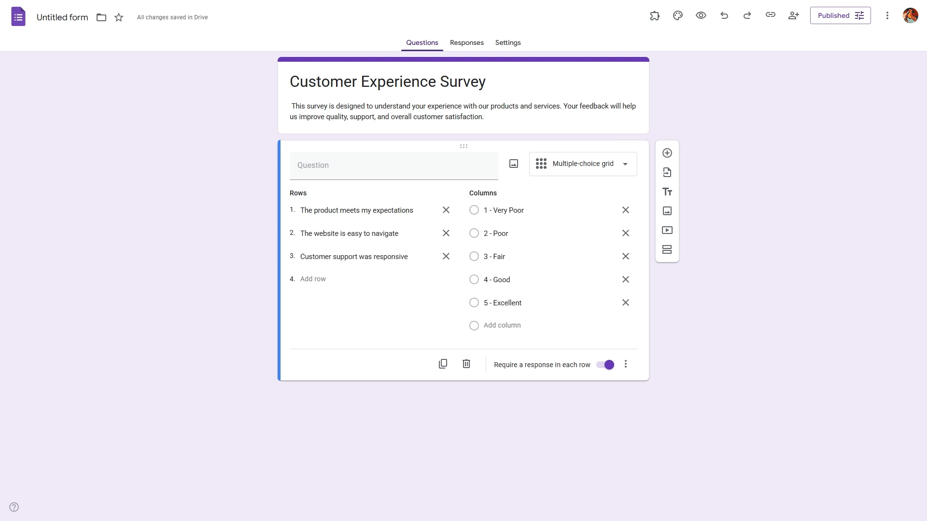
{"action": "left_click", "coordinate": [604, 365]}
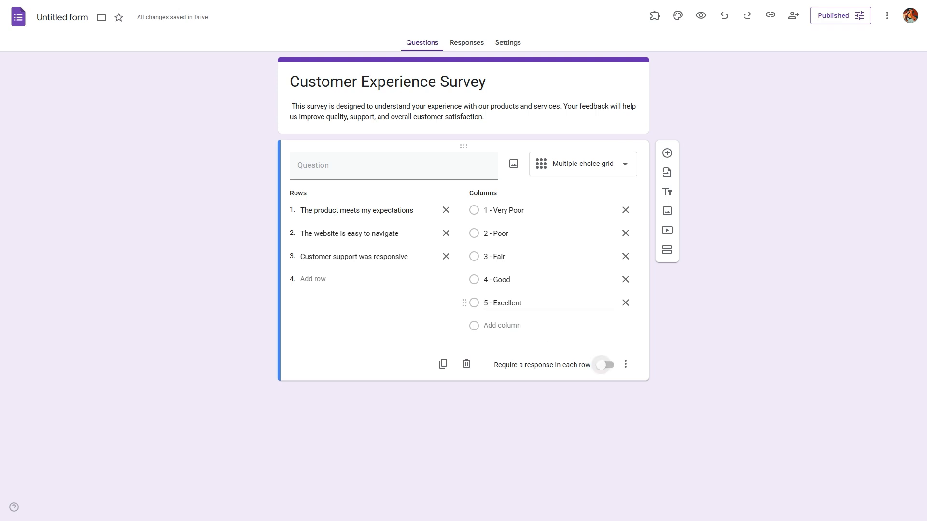
{"action": "mouse_move", "coordinate": [539, 359]}
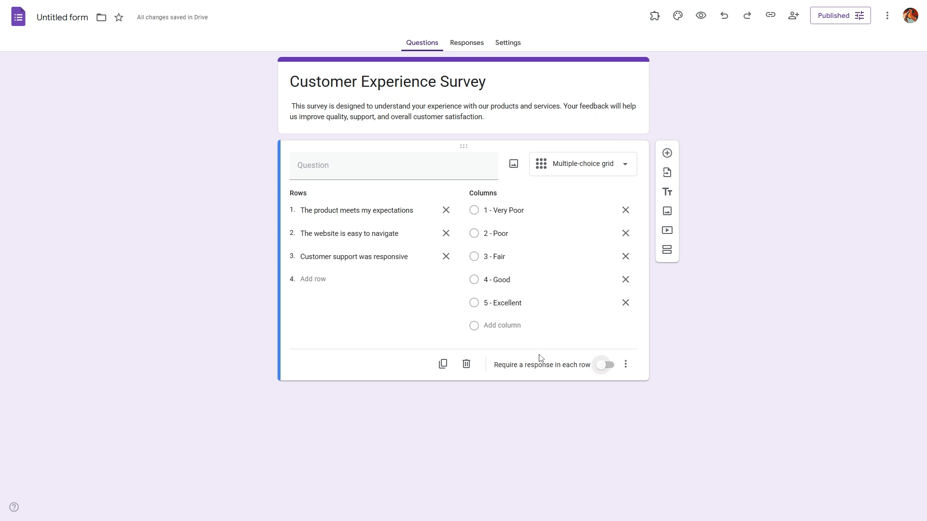
{"action": "mouse_move", "coordinate": [500, 371]}
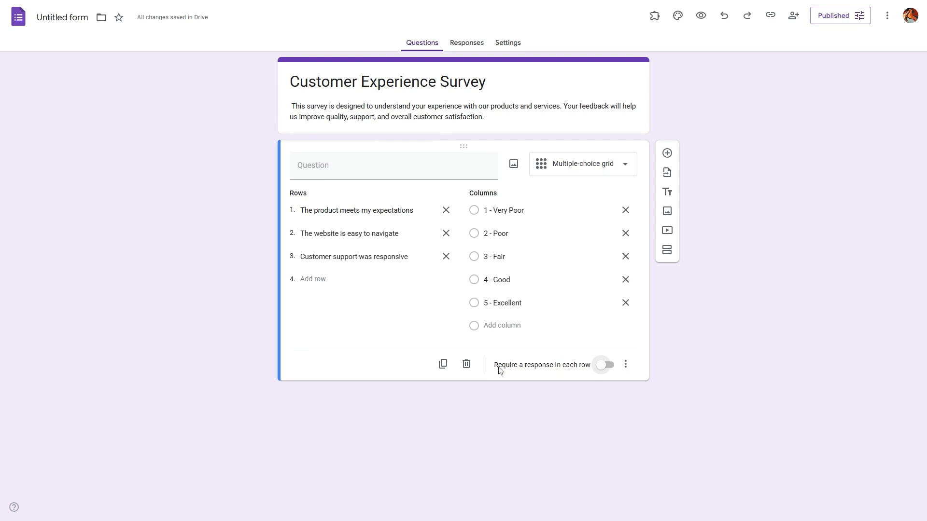
{"action": "left_click", "coordinate": [603, 365]}
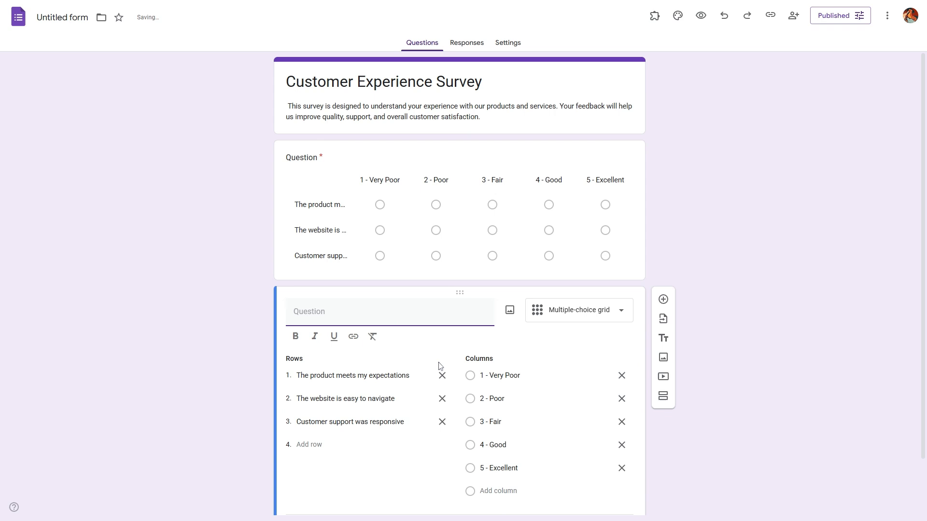
Step: Add a 'Name' short-answer question and remove the extra Customer Support section
{"action": "type", "text": "Team Collaboration"}
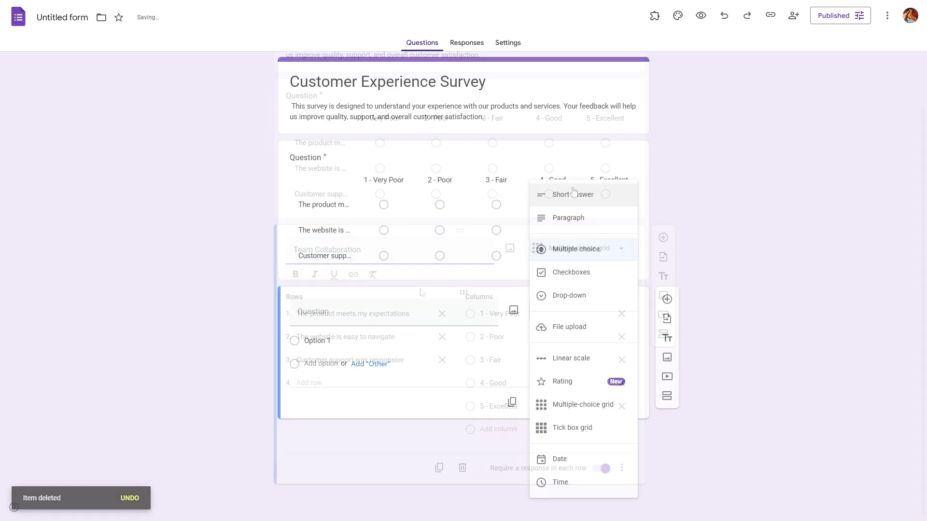
{"action": "left_click", "coordinate": [571, 195]}
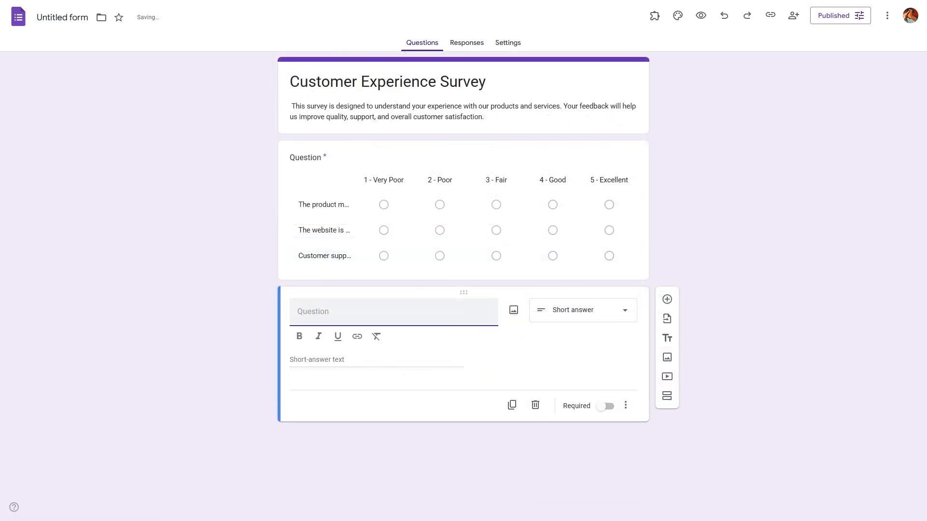
{"action": "type", "text": "Name"}
{"action": "type", "text": "Customer Support"}
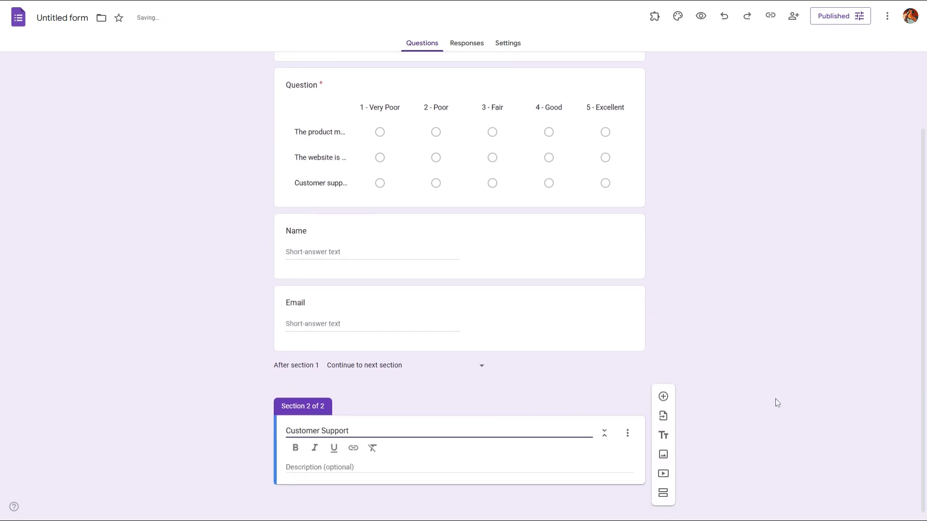
{"action": "left_click", "coordinate": [662, 396]}
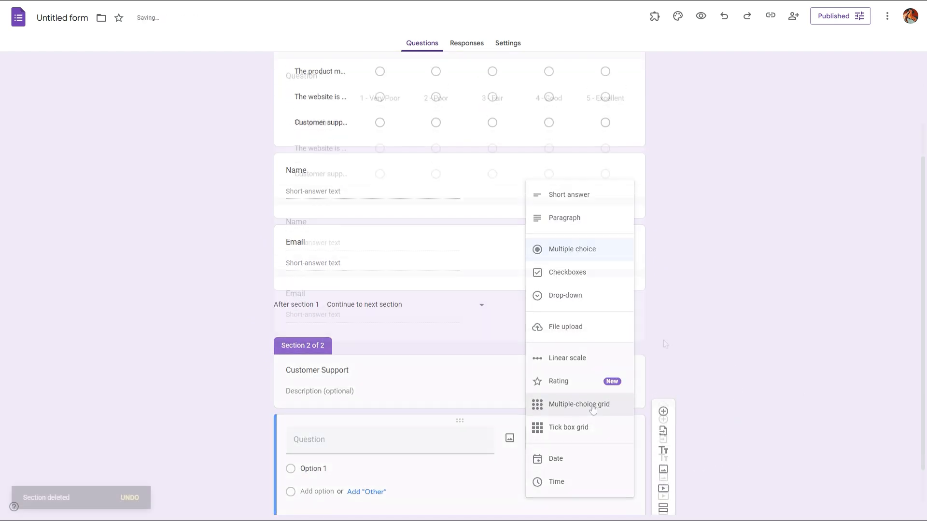
{"action": "left_click", "coordinate": [701, 16]}
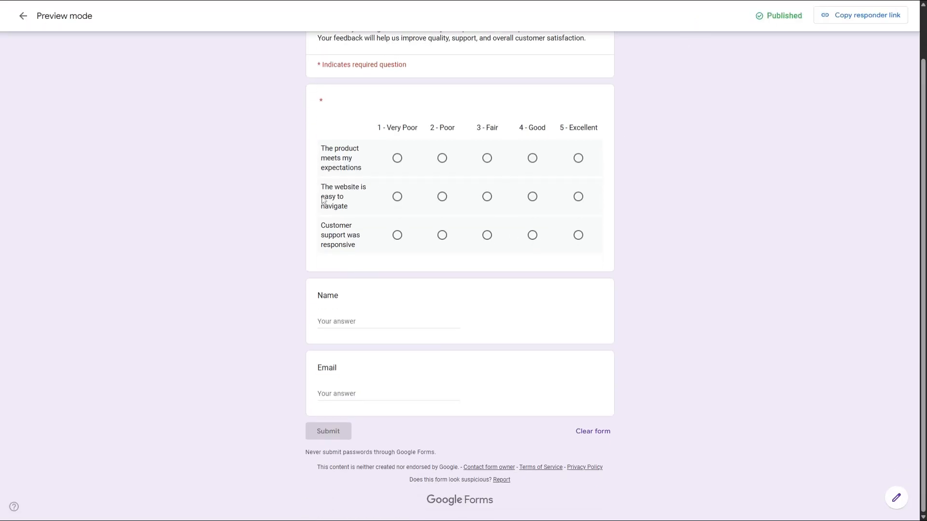
{"action": "left_click", "coordinate": [396, 158]}
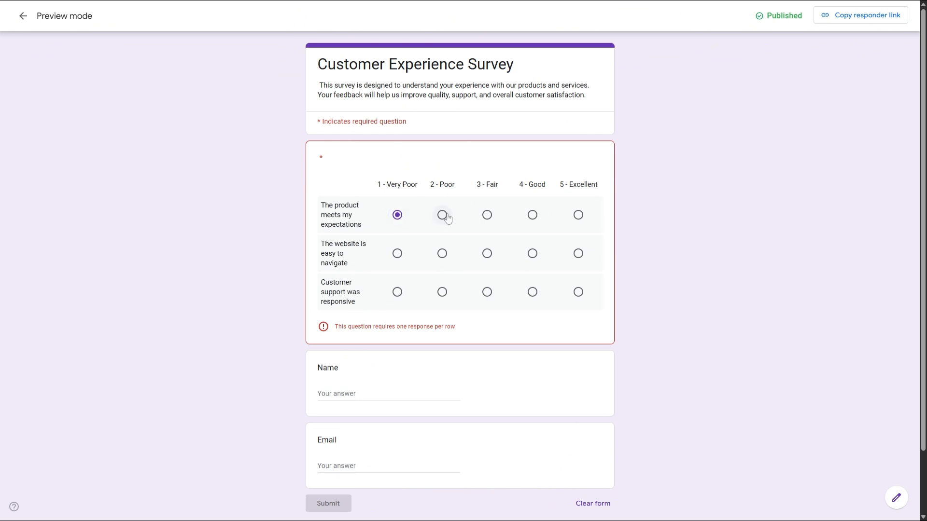
{"action": "left_click", "coordinate": [441, 253]}
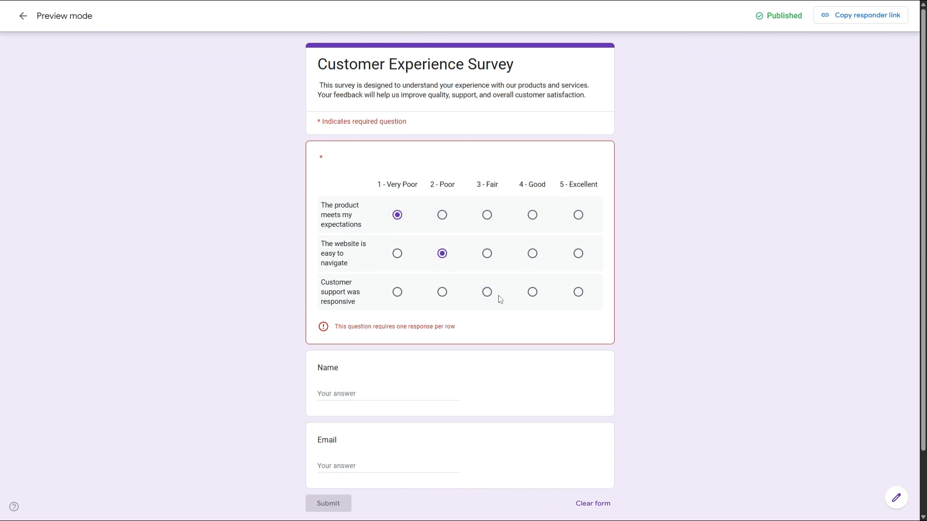
{"action": "left_click", "coordinate": [487, 291]}
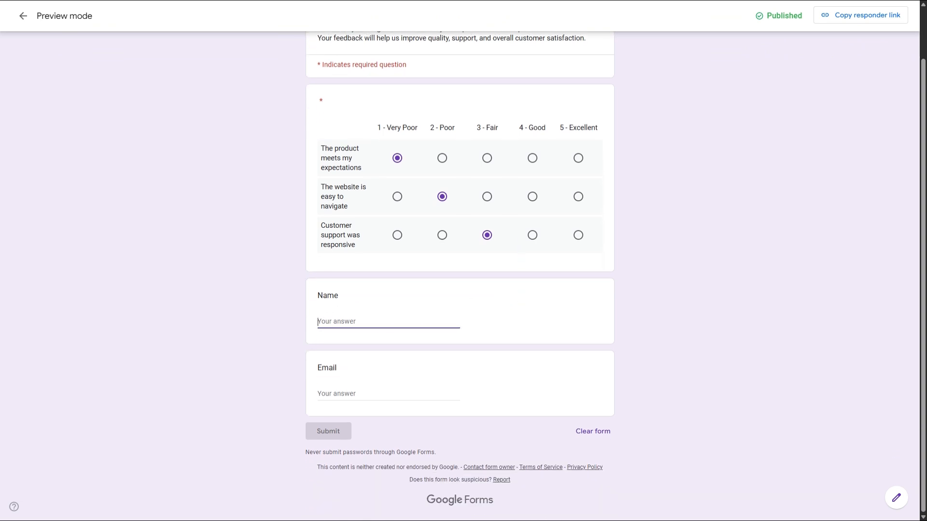
{"action": "left_click", "coordinate": [23, 16]}
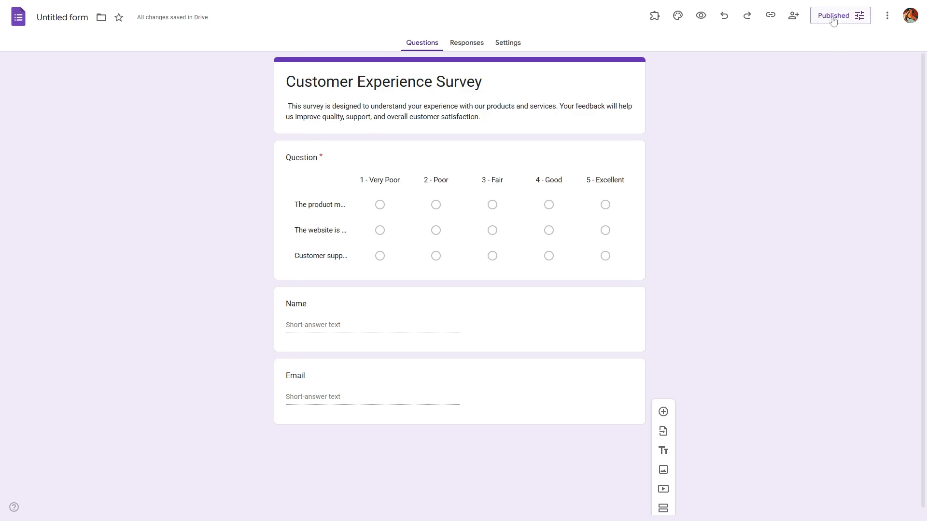
Step: Check the Published options to confirm anyone with the link can respond
{"action": "left_click", "coordinate": [859, 15]}
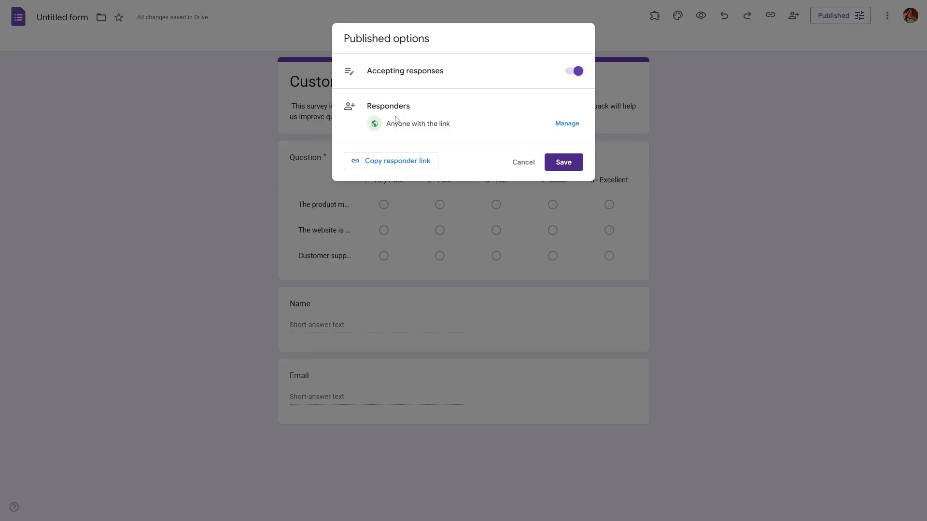
{"action": "left_click", "coordinate": [390, 160]}
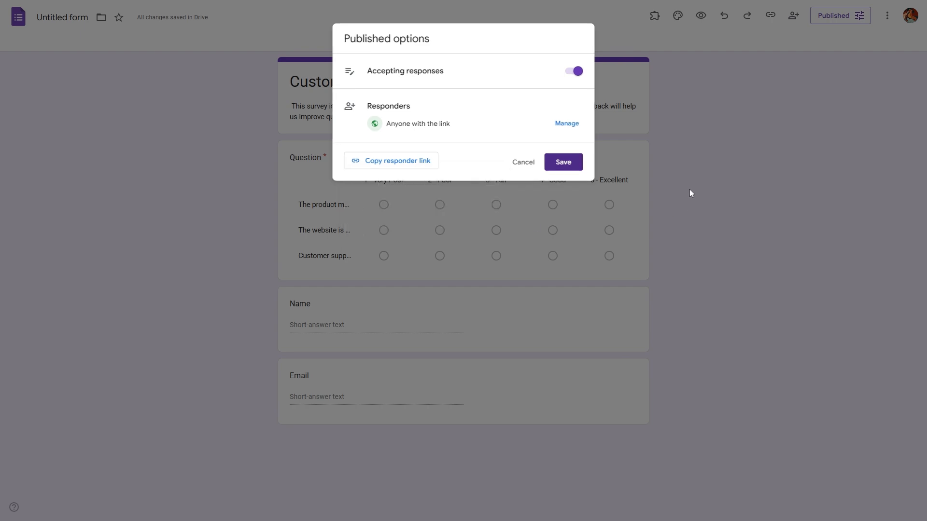
{"action": "left_click", "coordinate": [886, 15]}
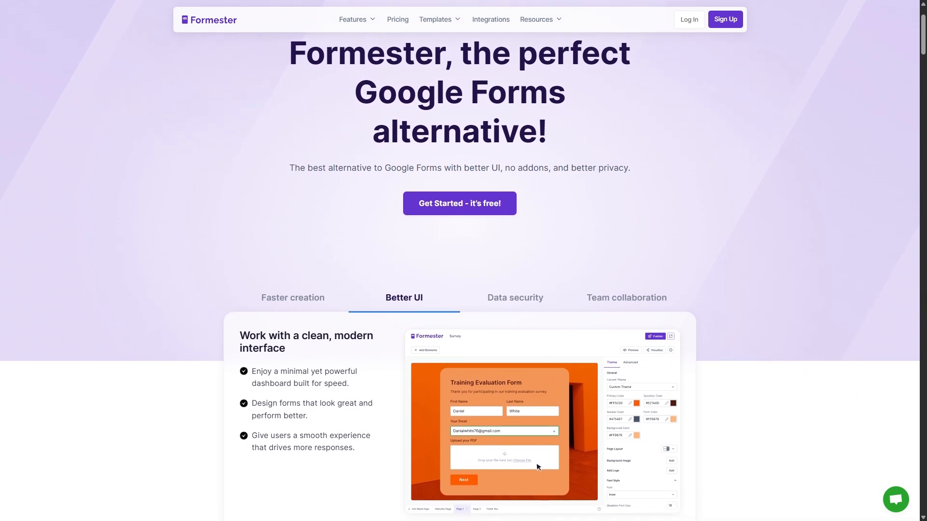
Step: Start a Formester form with AI and generate it from the feedback-survey description
{"action": "scroll", "scroll_direction": "down", "scroll_amount": 3}
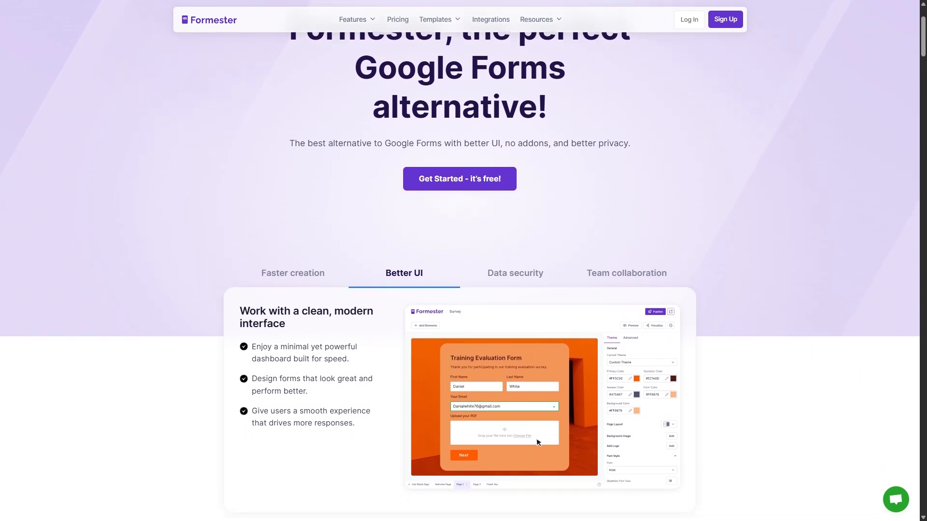
{"action": "left_click", "coordinate": [459, 178]}
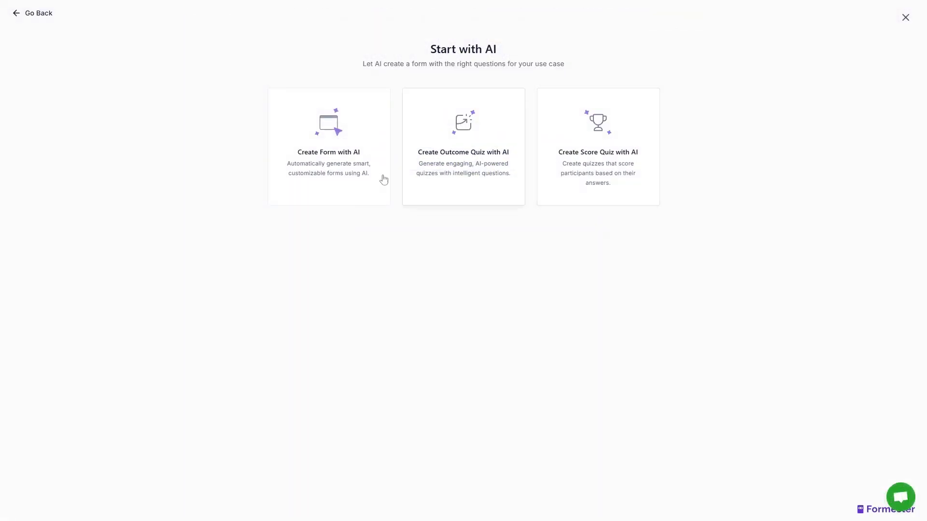
{"action": "left_click", "coordinate": [328, 147]}
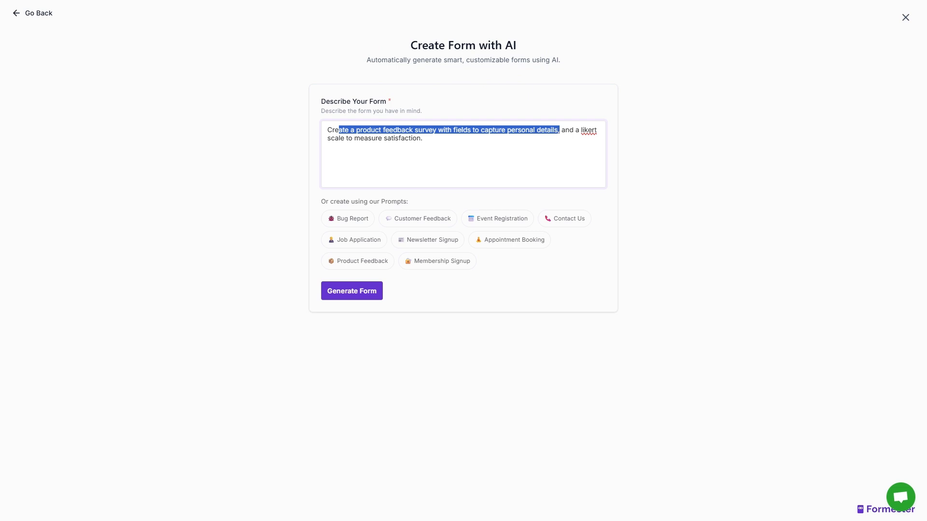
{"action": "left_click", "coordinate": [351, 290]}
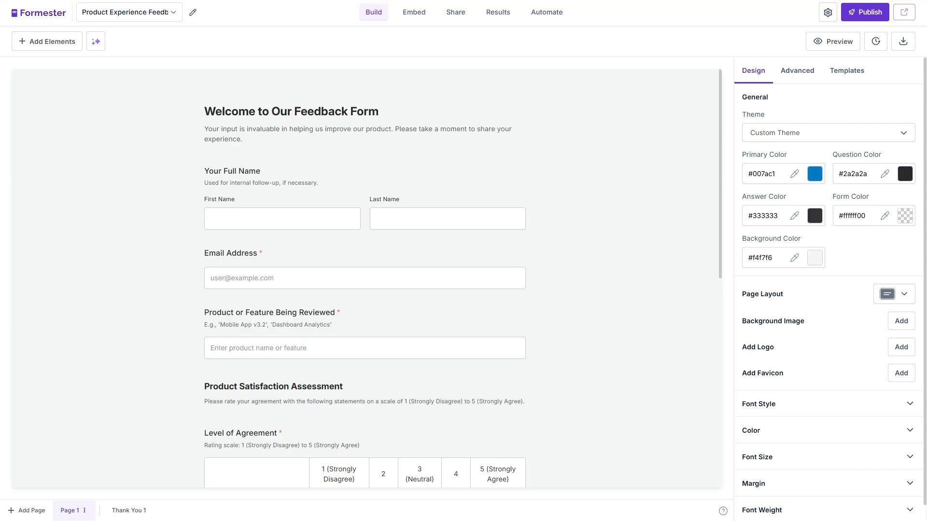
Step: Review the generated Formester form and browse the Add Elements catalogue
{"action": "scroll", "scroll_direction": "down", "scroll_amount": 3}
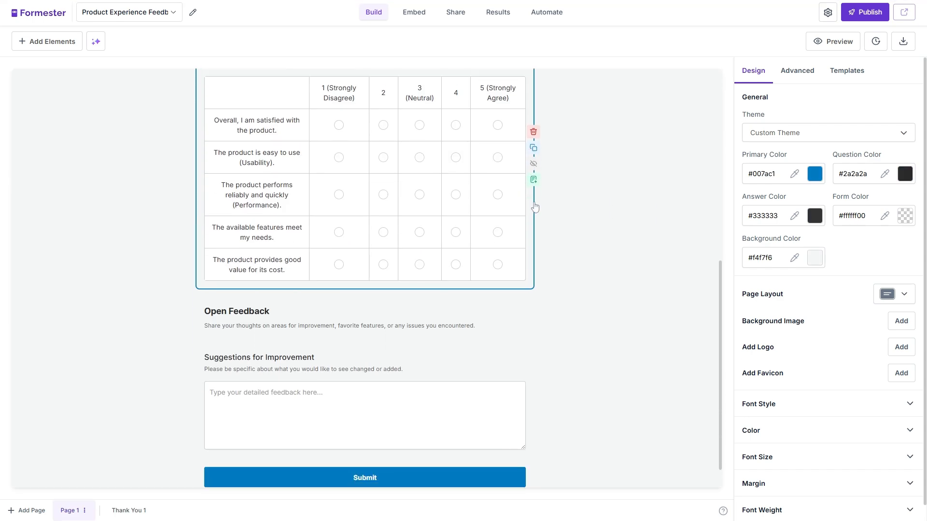
{"action": "left_click", "coordinate": [47, 42]}
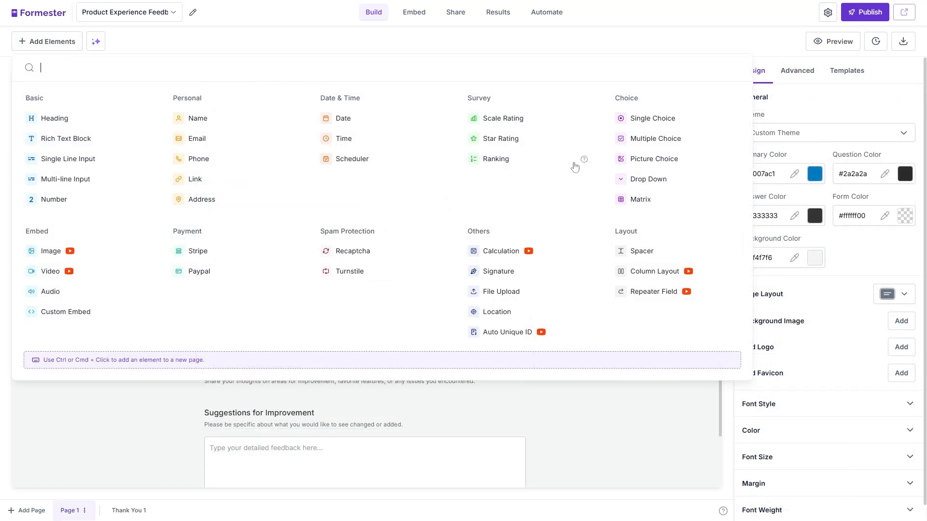
{"action": "mouse_move", "coordinate": [544, 228]}
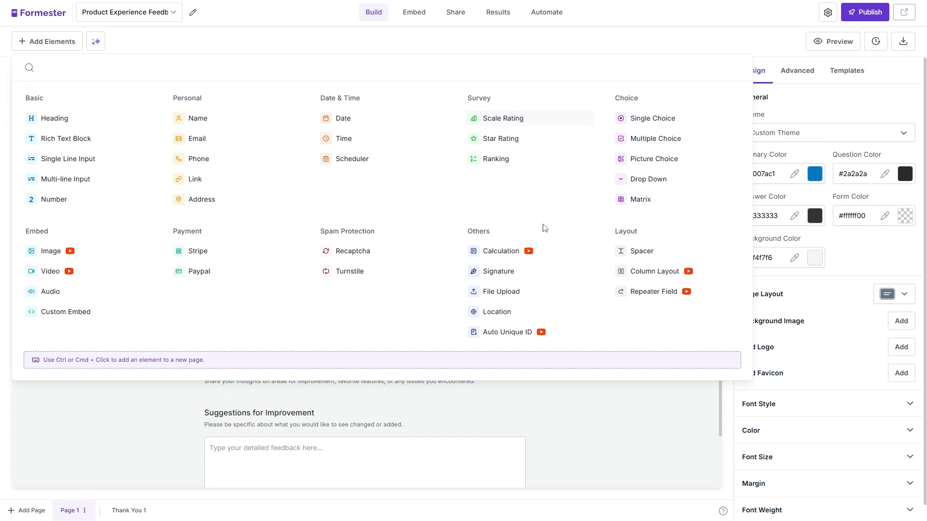
{"action": "left_click", "coordinate": [828, 132]}
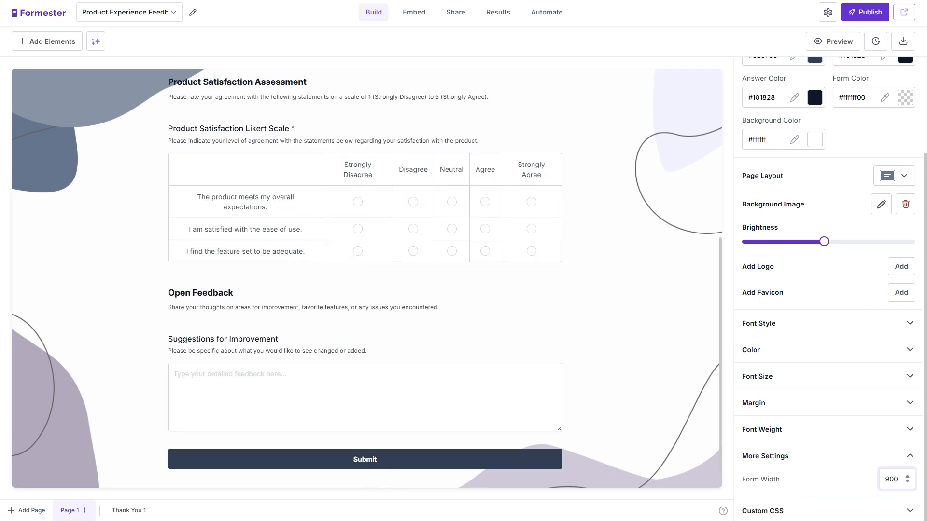
{"action": "scroll", "scroll_direction": "up", "scroll_amount": 3}
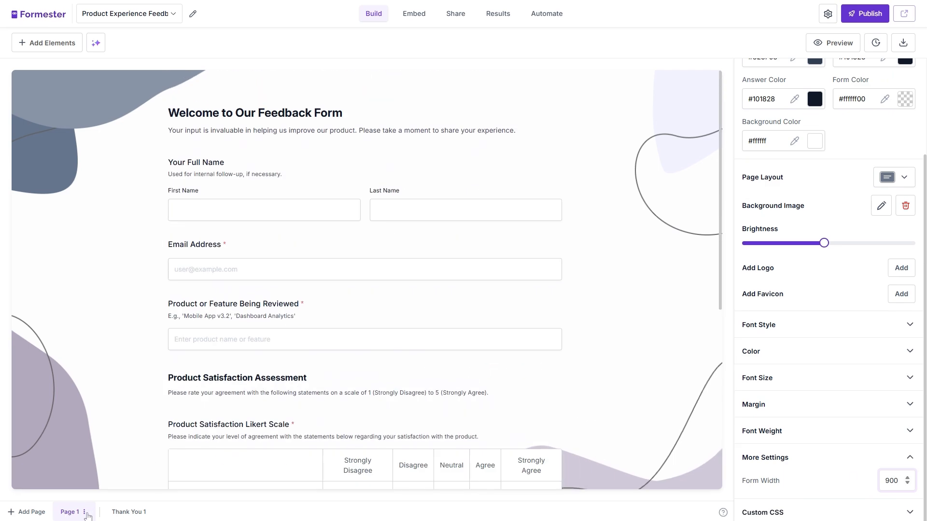